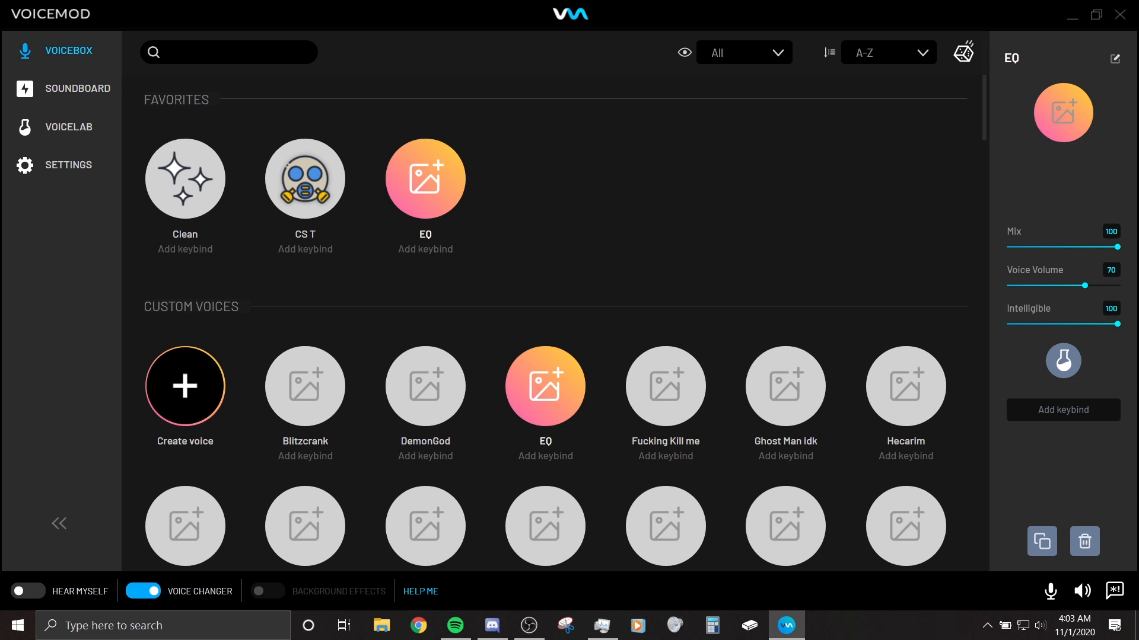
Try another custom voice, return to the EQ voice, then enable Pitch in Voicelab.
scroll("down", 3)
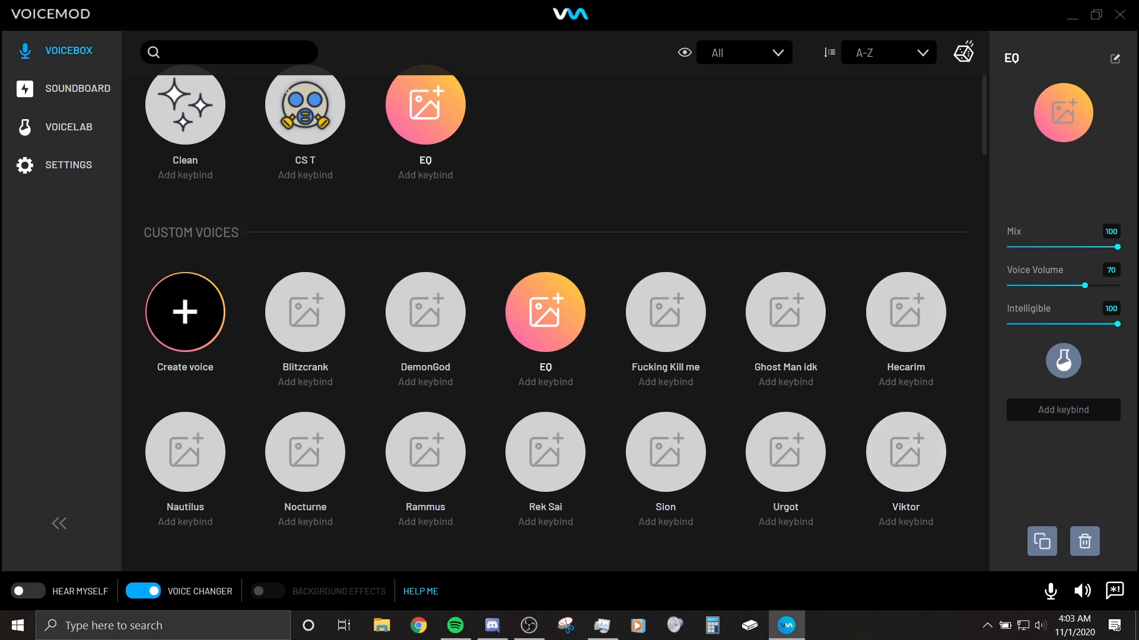
mouse_move(305, 452)
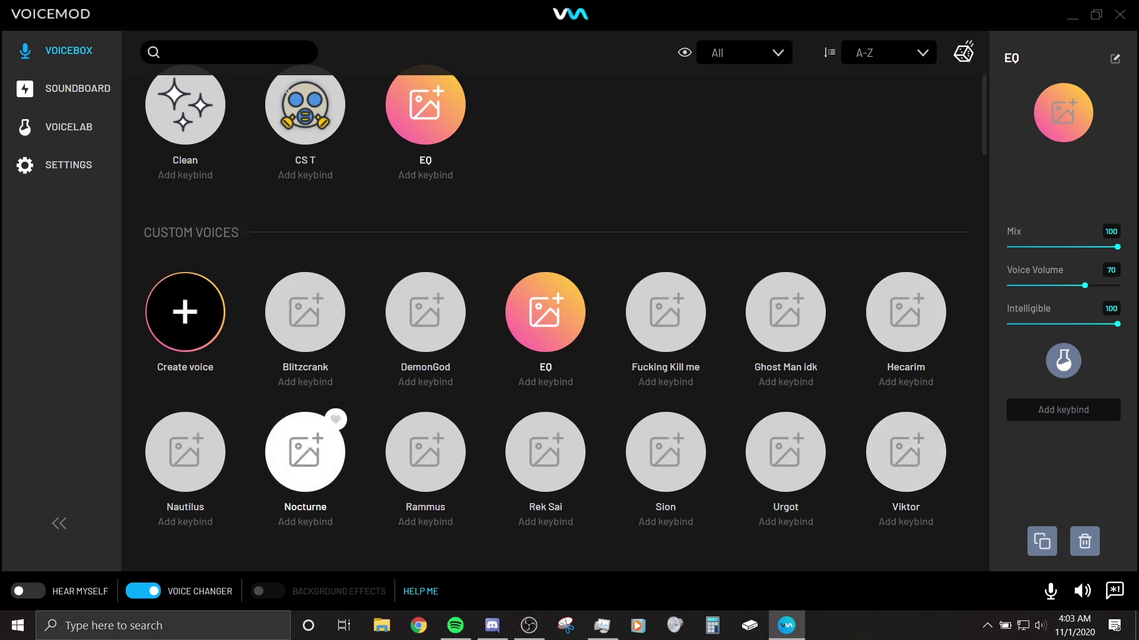
mouse_move(785, 452)
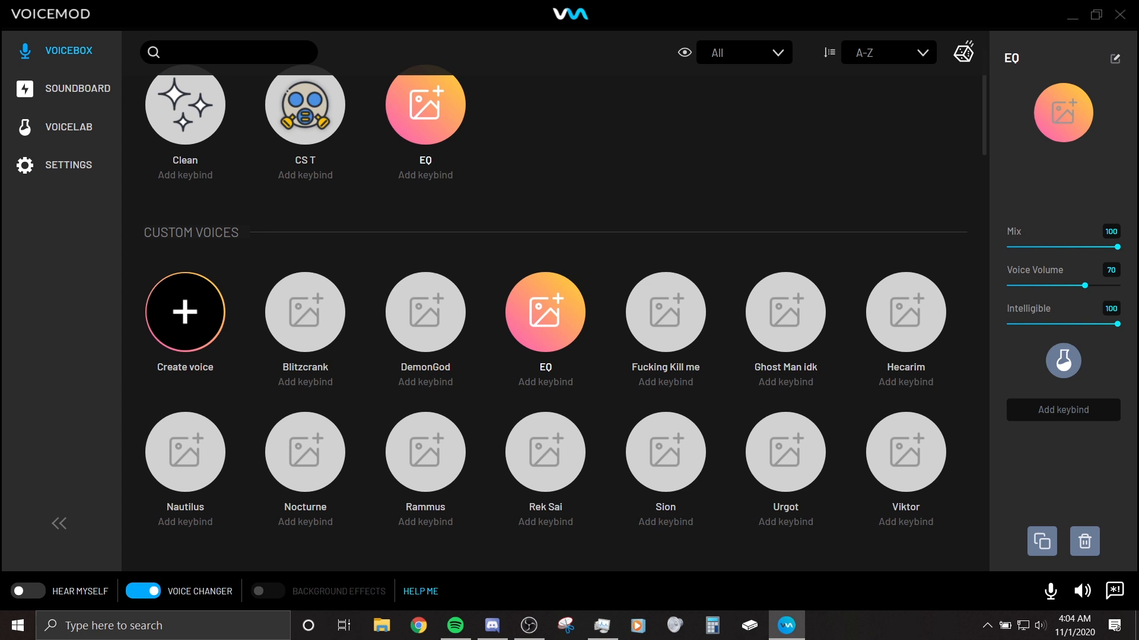
left_click(666, 311)
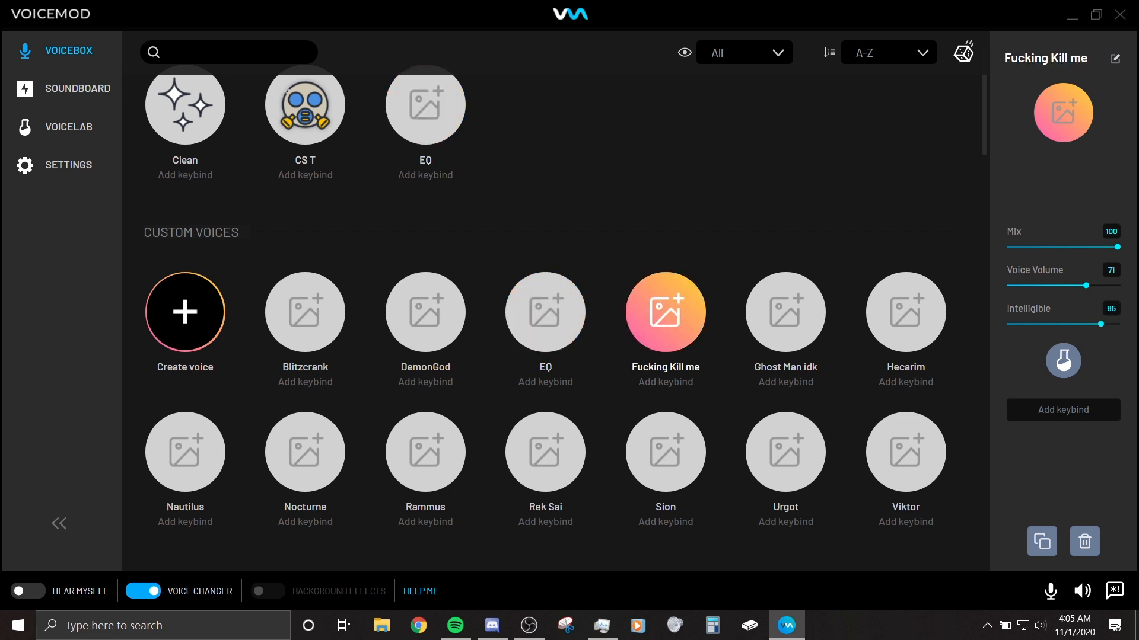
left_click(28, 591)
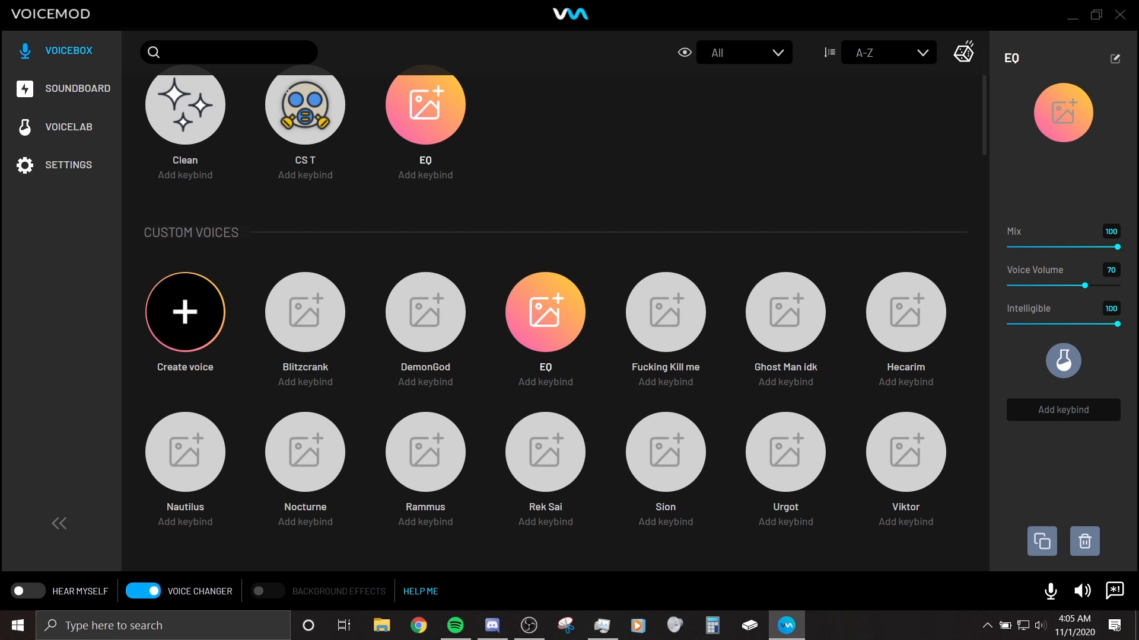
left_click(69, 127)
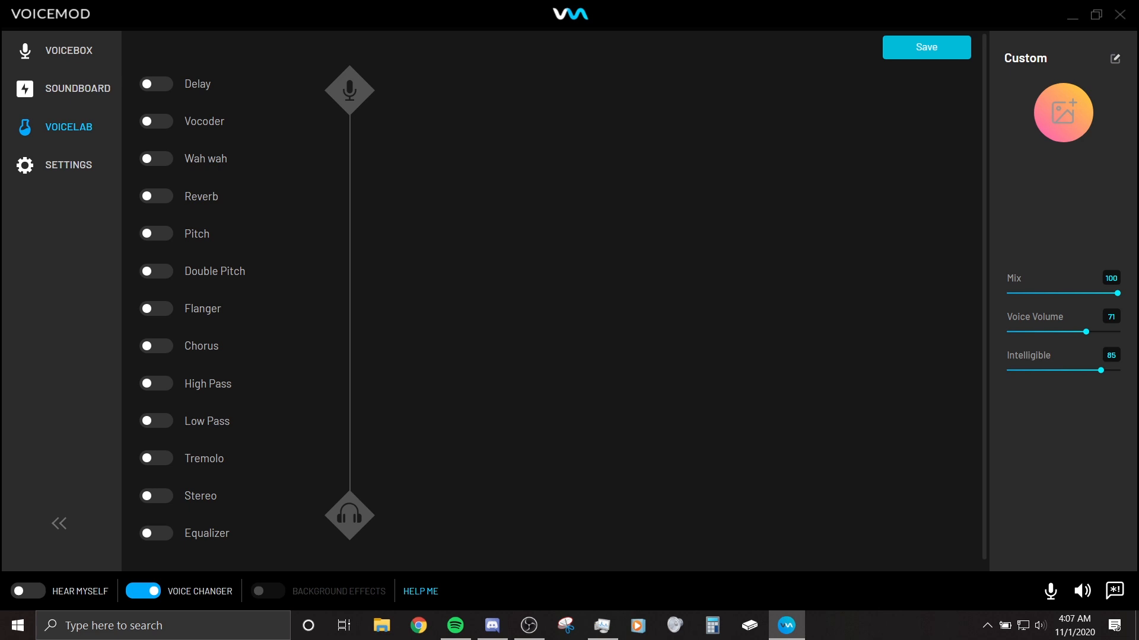
left_click(156, 234)
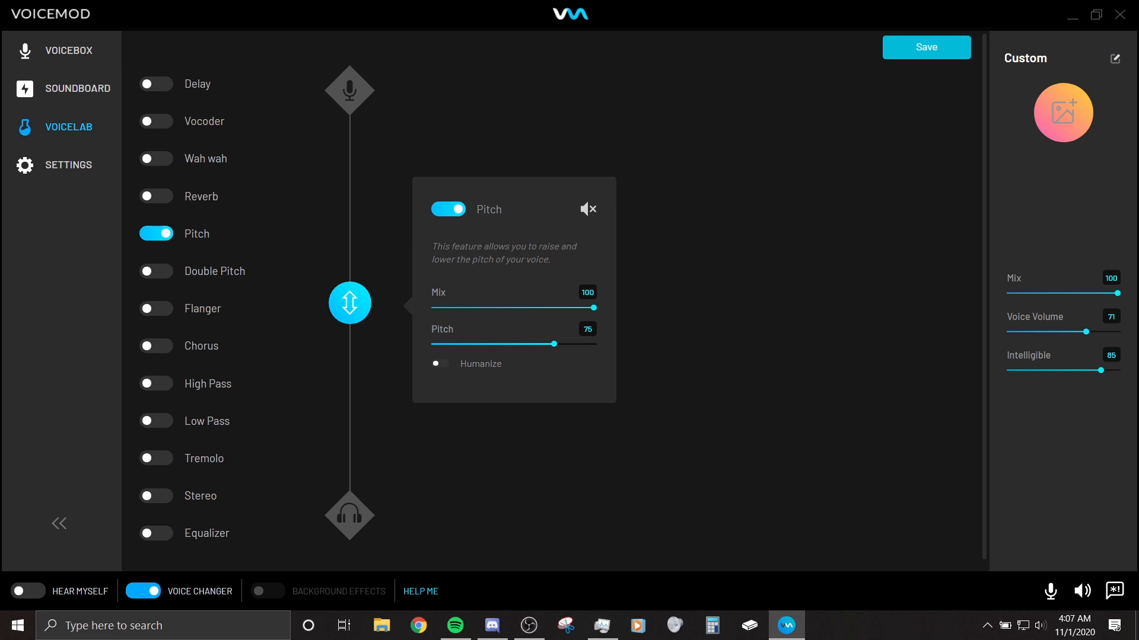
Switch on Hear Myself to monitor the pitch-75 custom voice live.
left_click(27, 592)
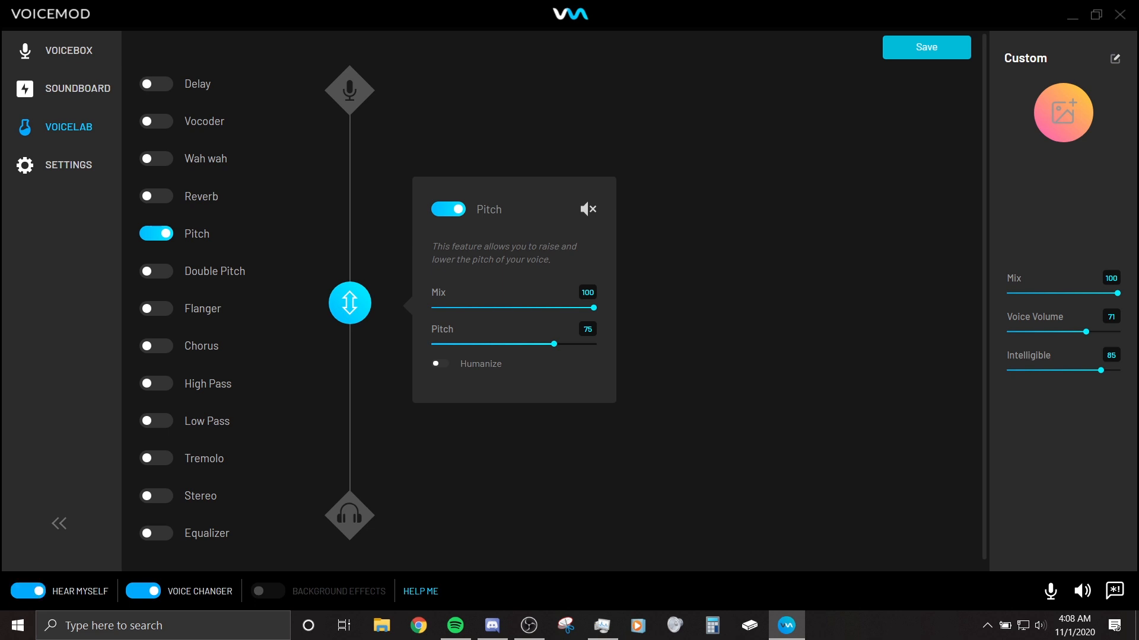